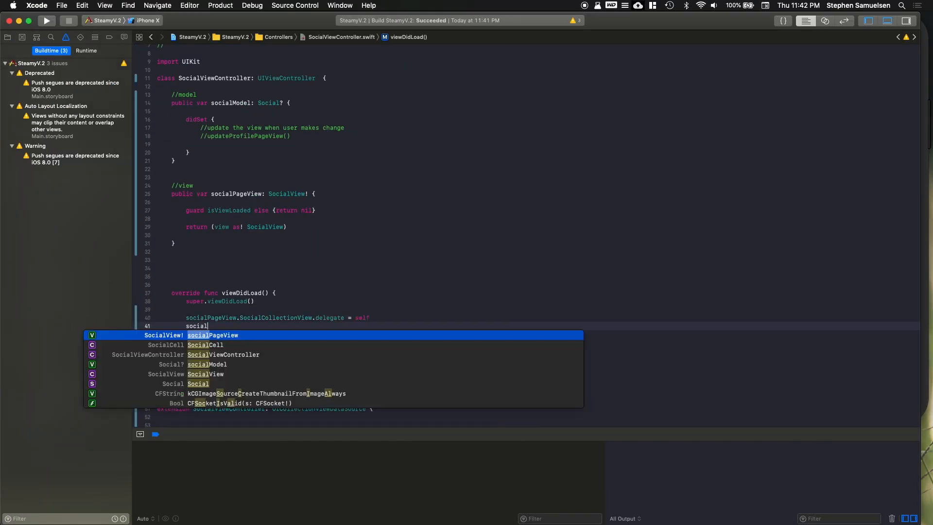
Select Main.storyboard to show the SteamyV.2 Social scene beside the running iPhone X simulator.
click(58, 78)
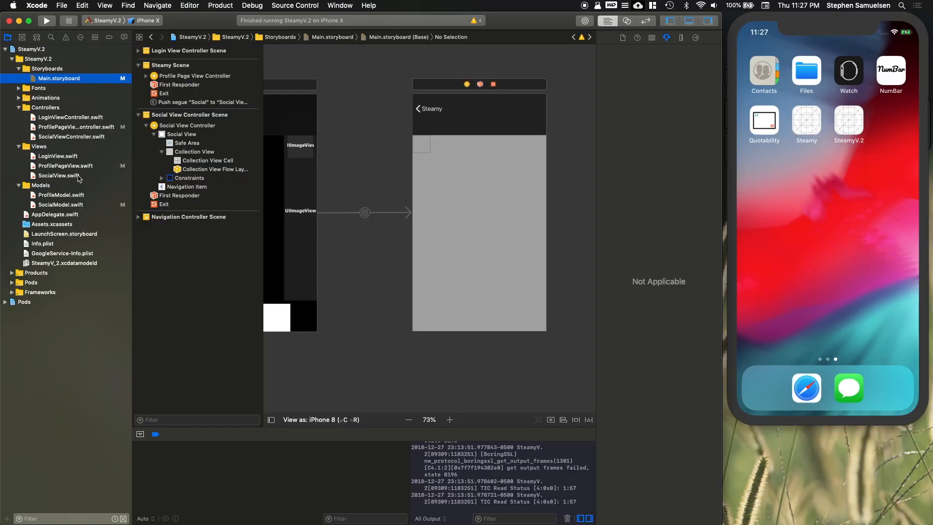
Launch Swift Playgrounds from the iPad Dock to reach its Starting Points gallery.
click(59, 175)
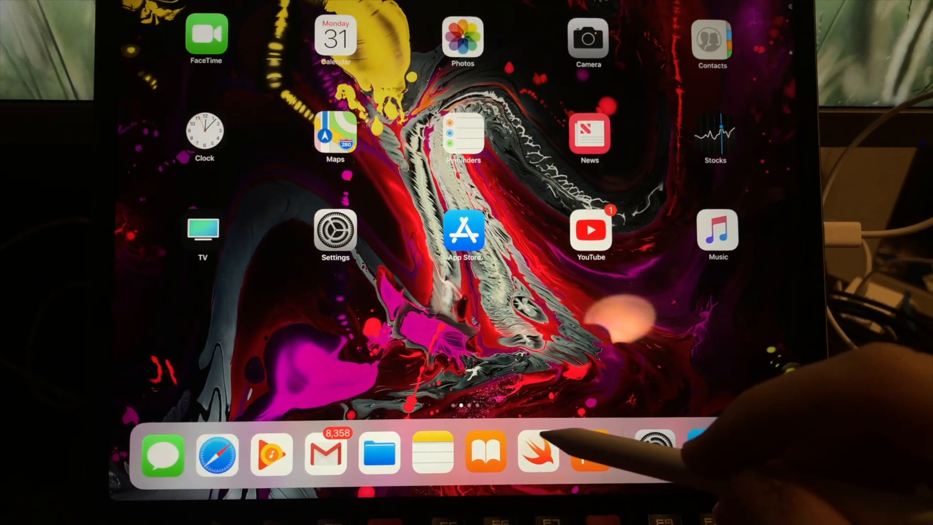
click(536, 455)
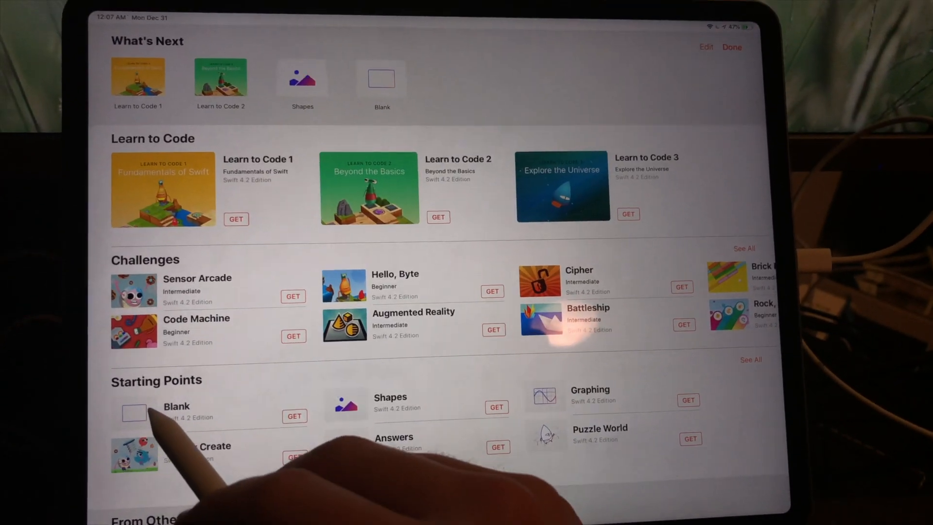